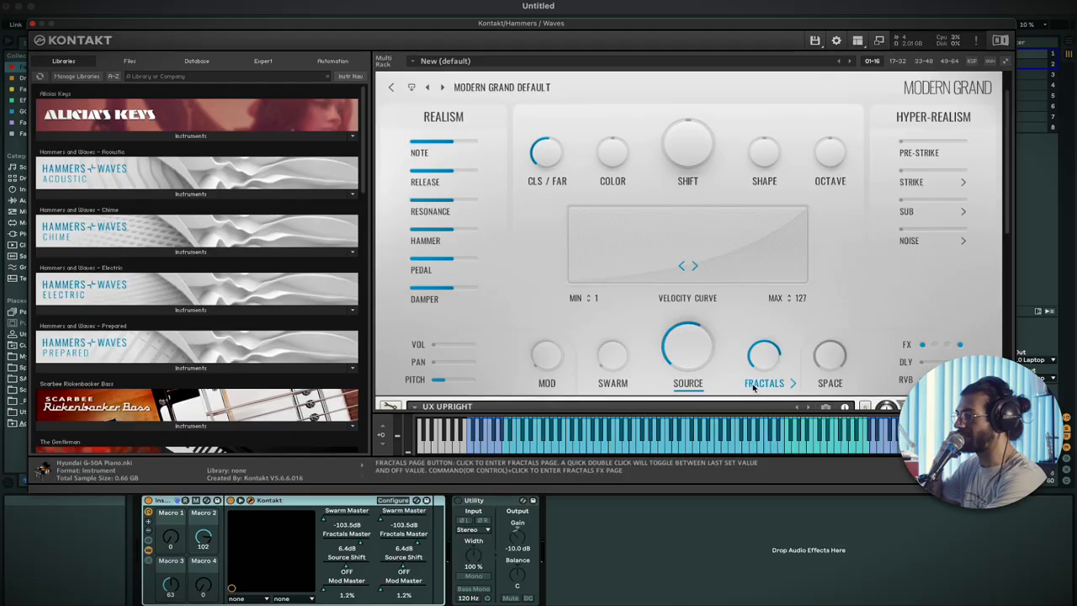
# Switch the Modern Grand interface to its Fractals page via the FRACTALS label
pyautogui.click(763, 383)
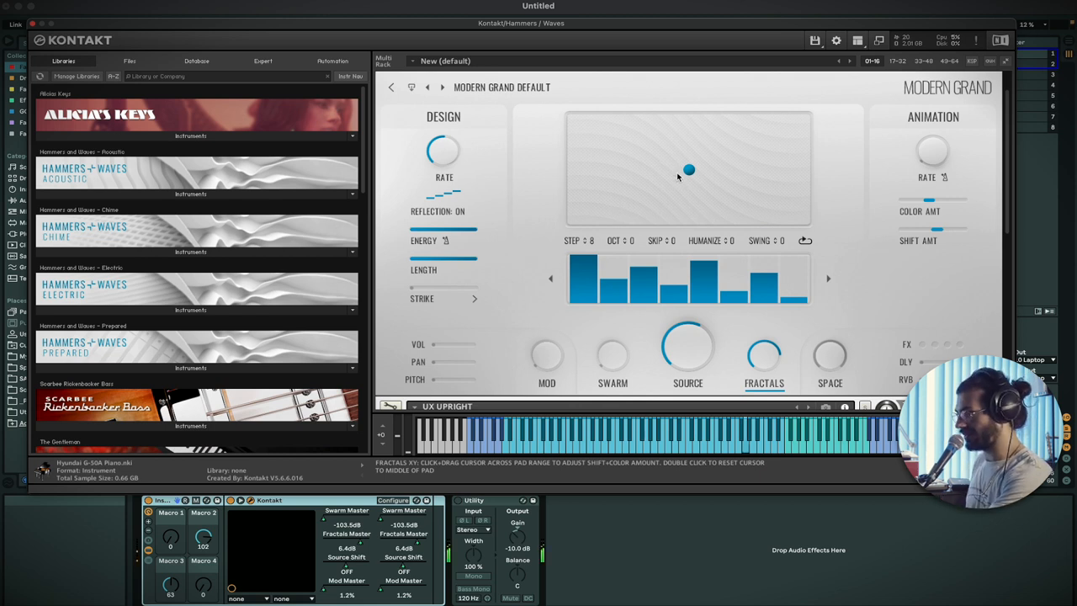
# Drag the Fractals XY pad point around while auditioning, leaving it toward the left side
pyautogui.moveTo(688, 171); pyautogui.dragTo(614, 205)
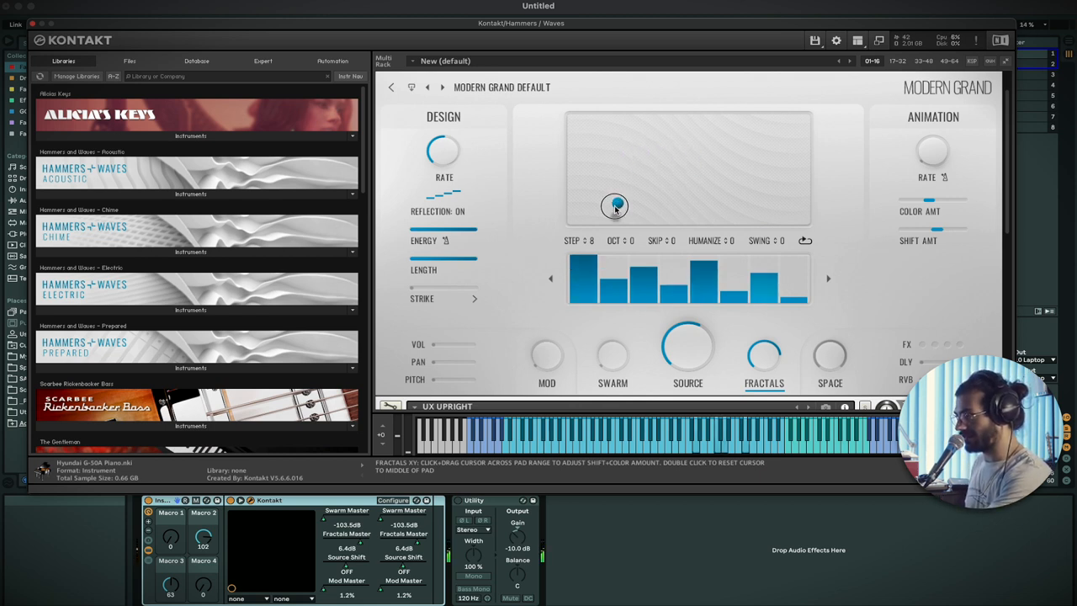
pyautogui.moveTo(614, 205); pyautogui.dragTo(671, 159)
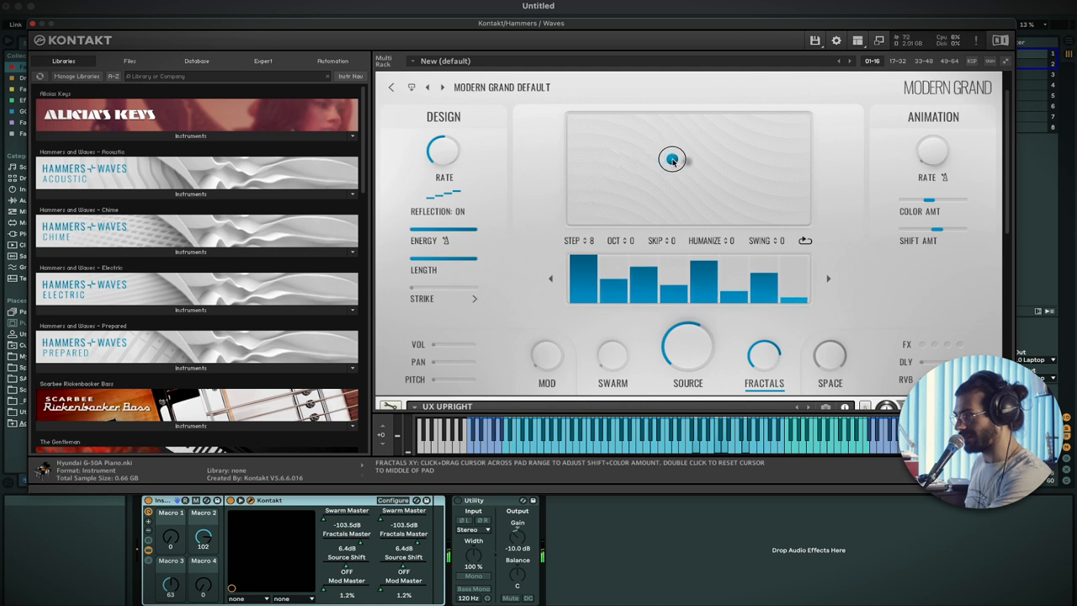
pyautogui.moveTo(672, 158); pyautogui.dragTo(747, 200)
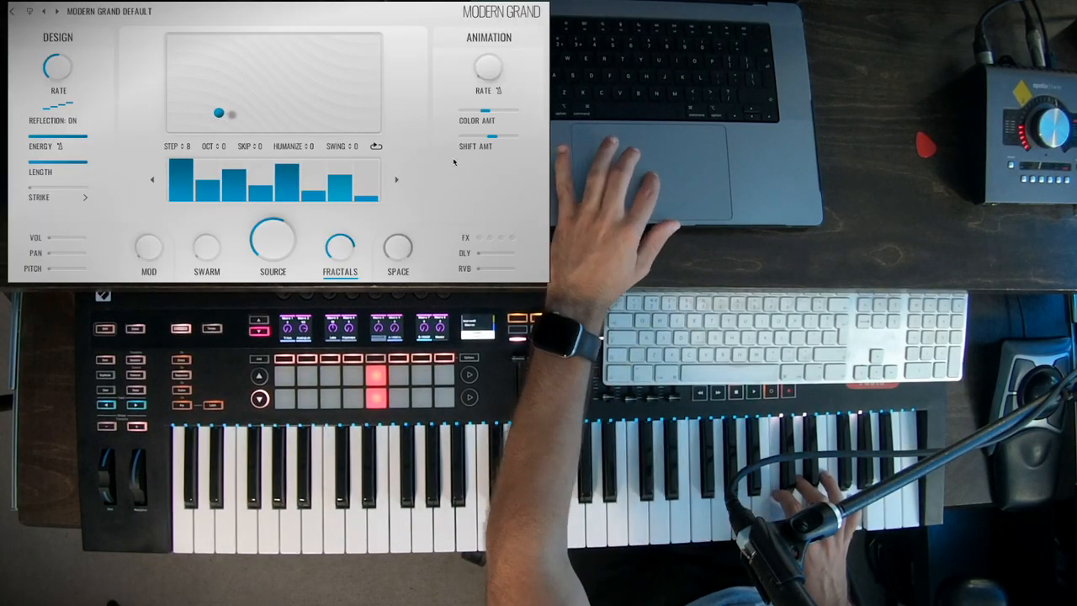
pyautogui.moveTo(484, 111); pyautogui.dragTo(475, 117)
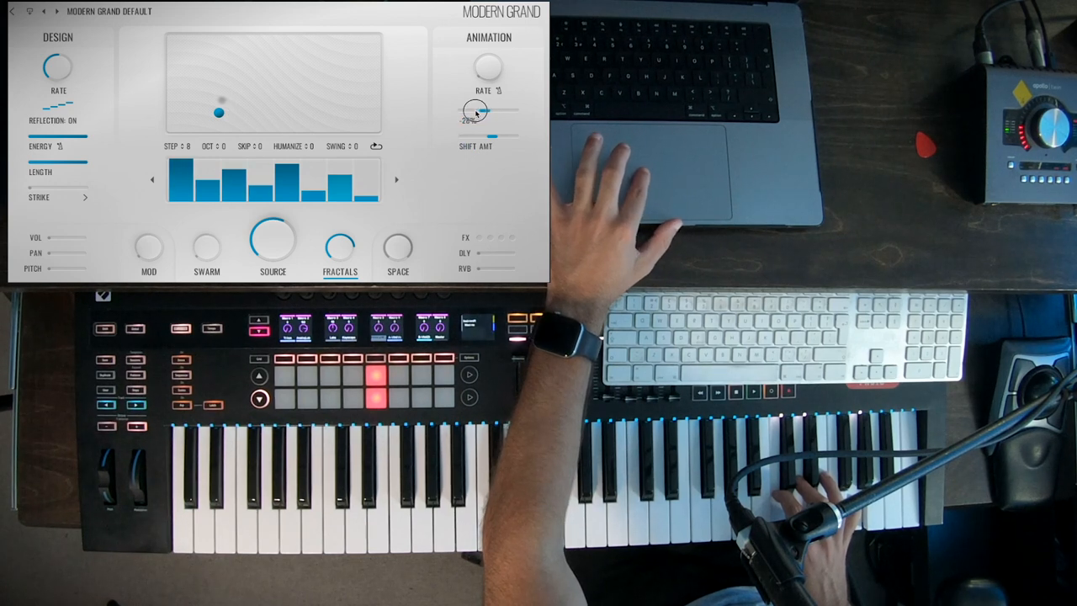